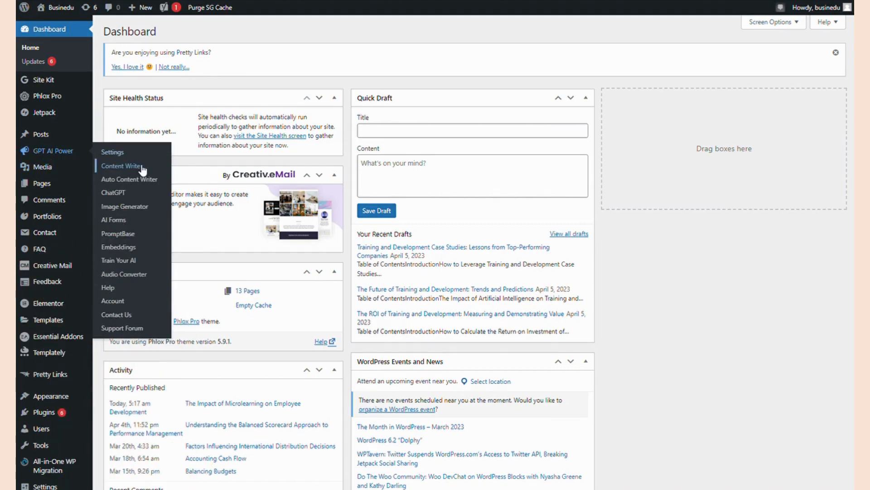
# Step: Go to the GPT AI Power Content Writer from the admin sidebar
pyautogui.click(121, 165)
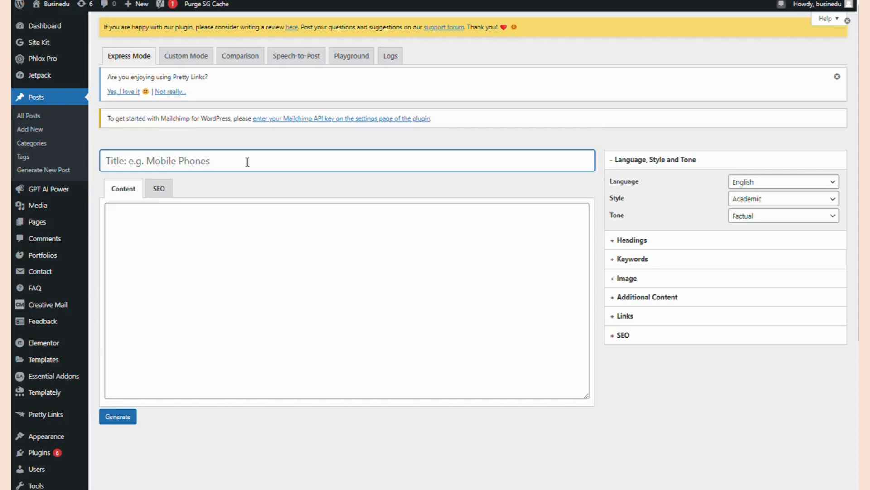
# Step: Title the post 'the future of electric cars' and choose the Blog writing style
pyautogui.write('cars')
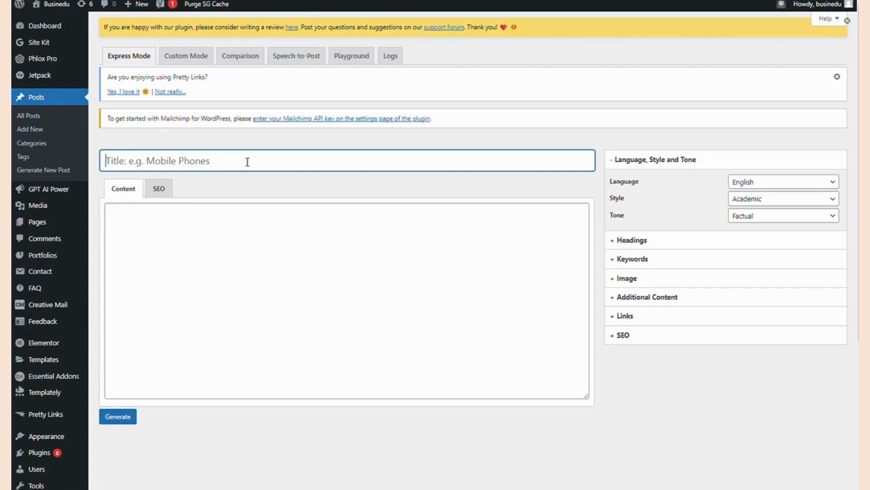
pyautogui.write('the f')
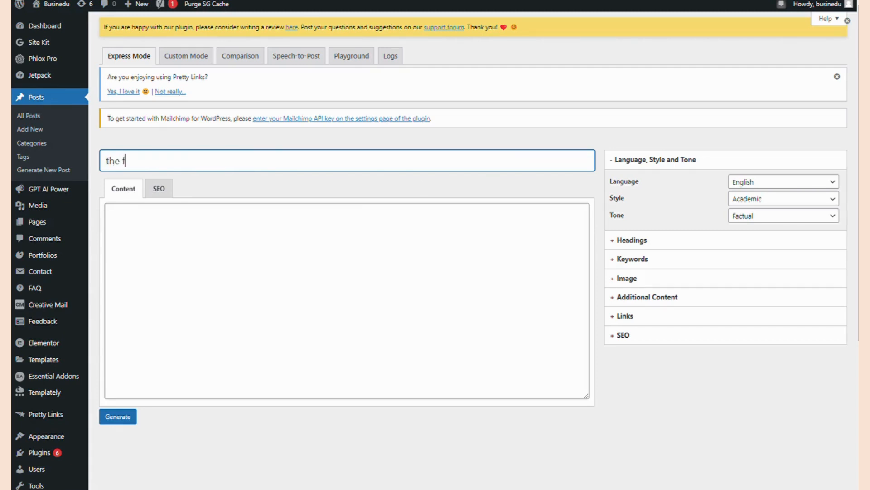
pyautogui.write('uture of el')
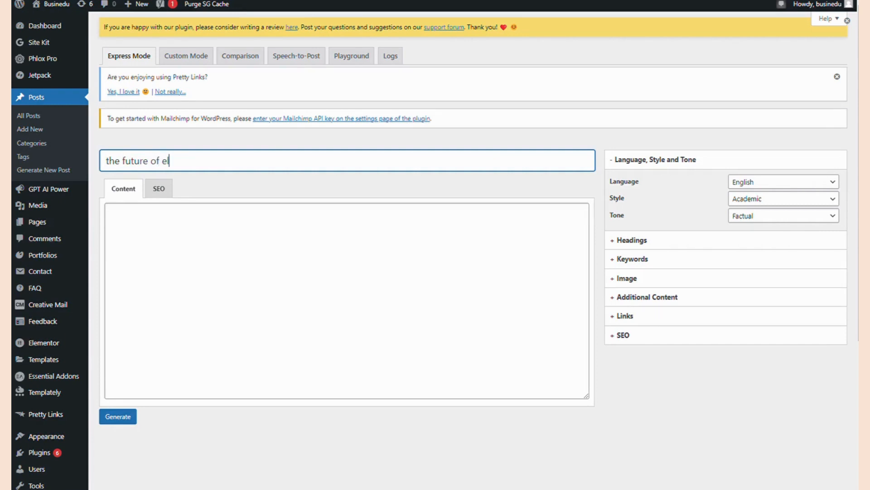
pyautogui.write('ectric cars')
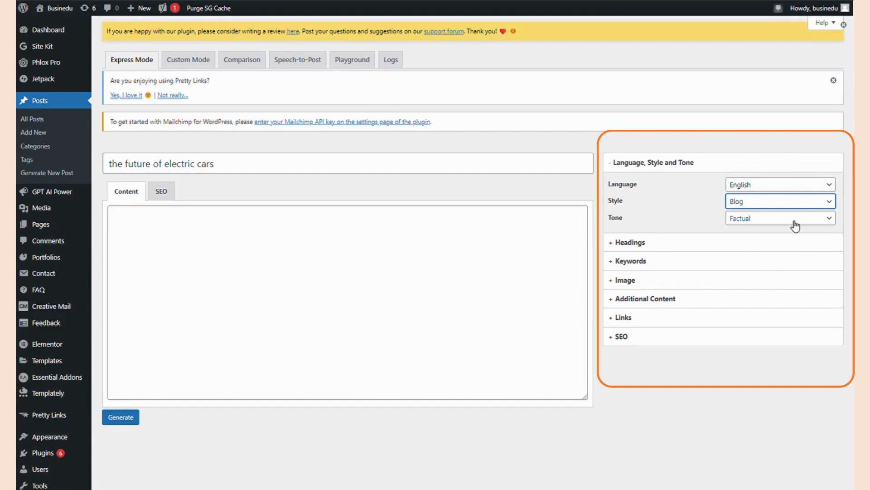
pyautogui.click(780, 217)
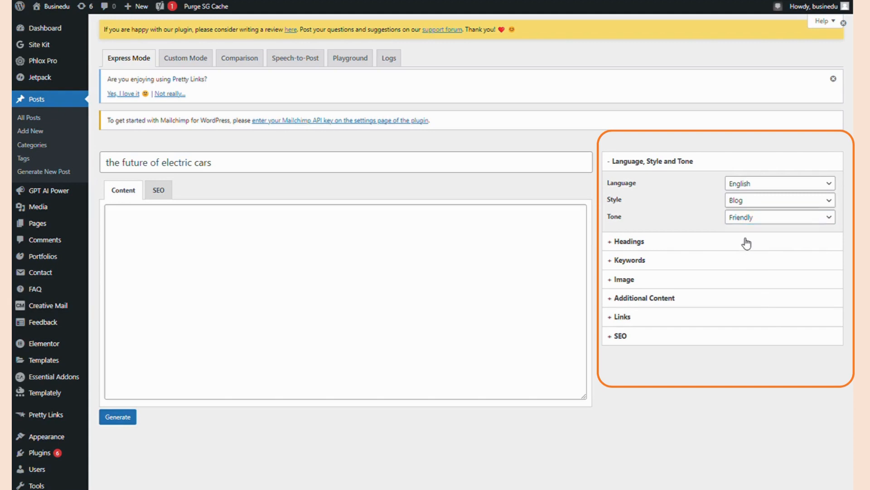
# Step: Set the article to 6 headings using the h1 heading tag
pyautogui.click(627, 241)
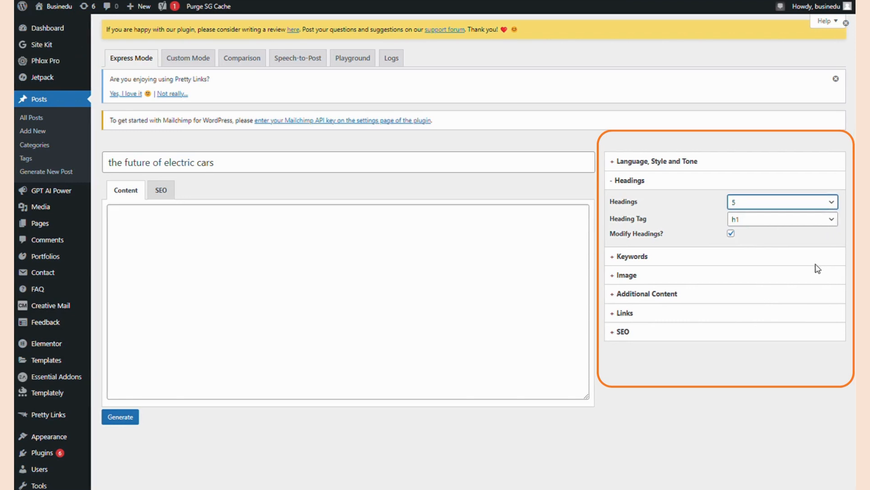
pyautogui.click(781, 201)
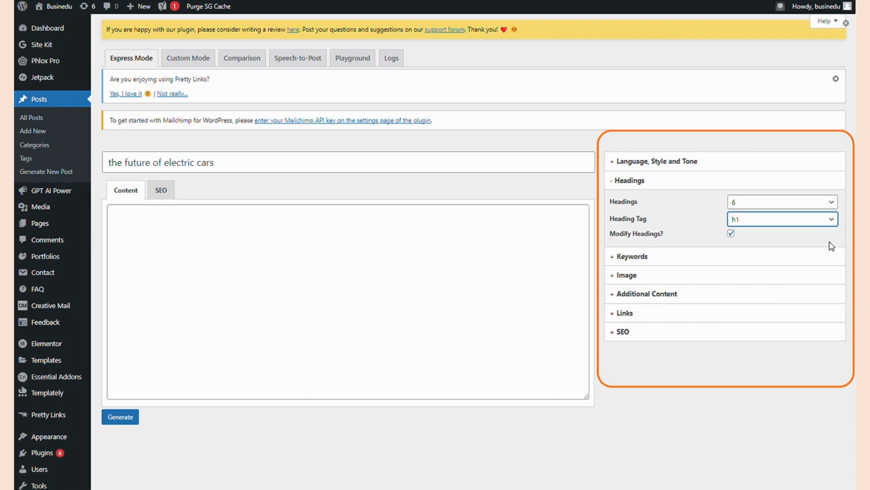
pyautogui.click(783, 218)
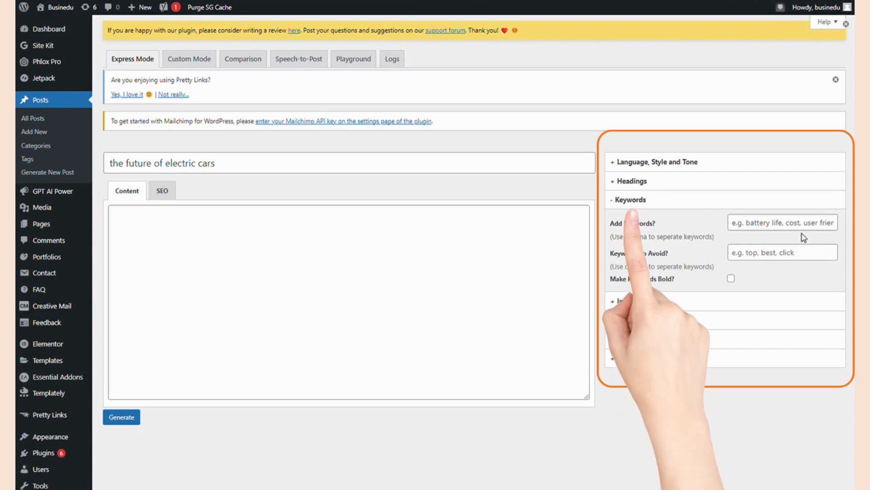
# Step: Add keyword 'tesla' and keywords to avoid 'death, car accident'
pyautogui.click(783, 222)
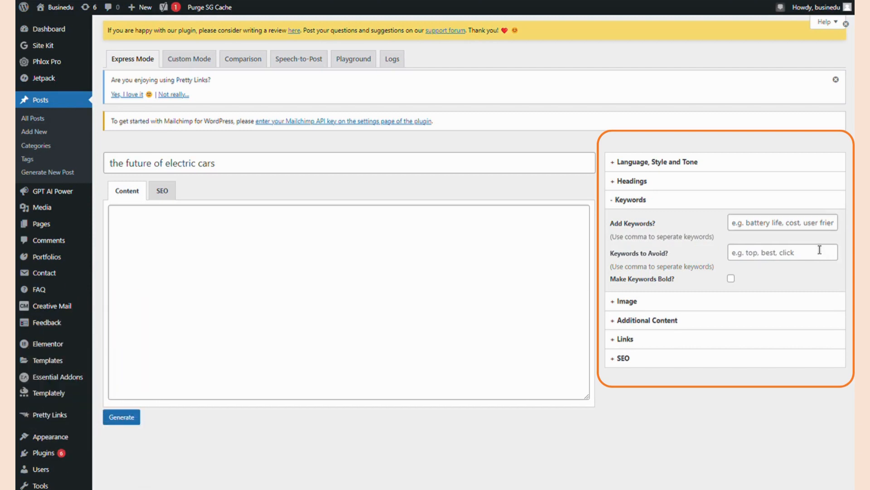
pyautogui.click(783, 223)
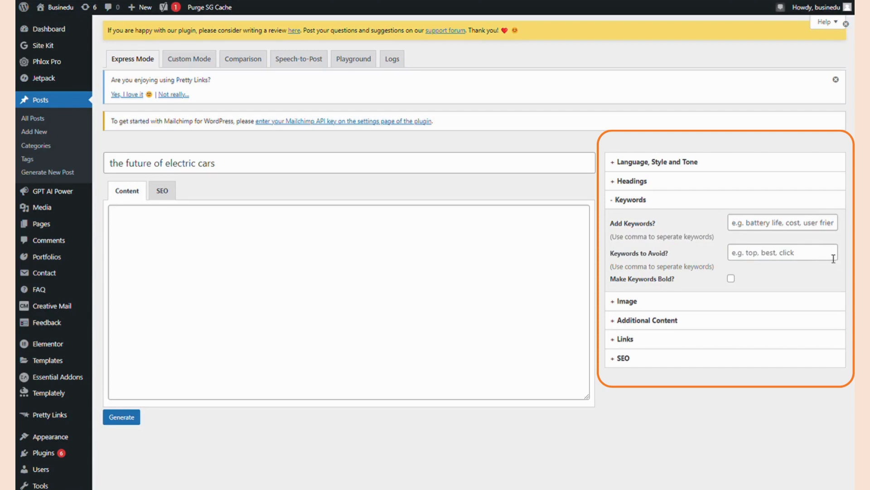
pyautogui.click(783, 224)
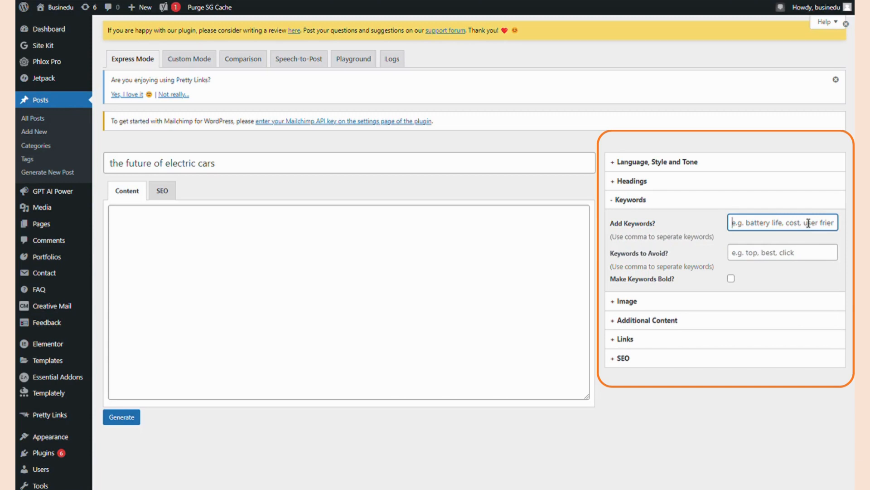
pyautogui.write('tesla')
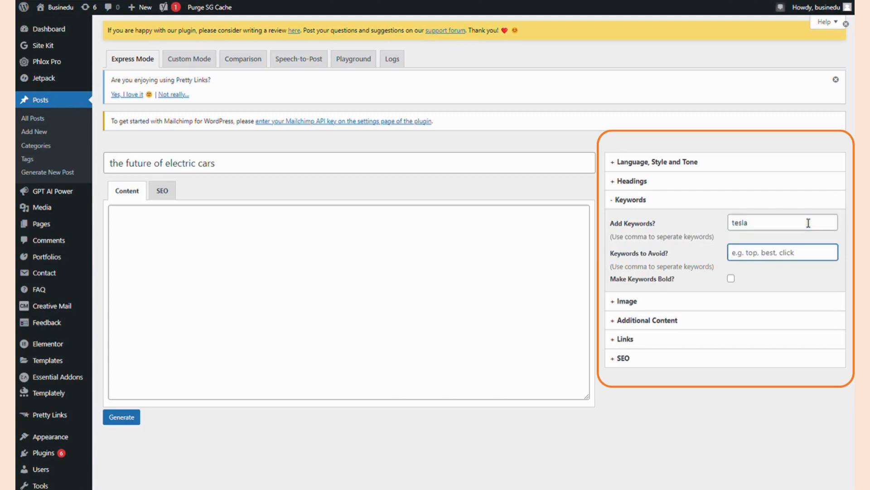
pyautogui.write('death, car a')
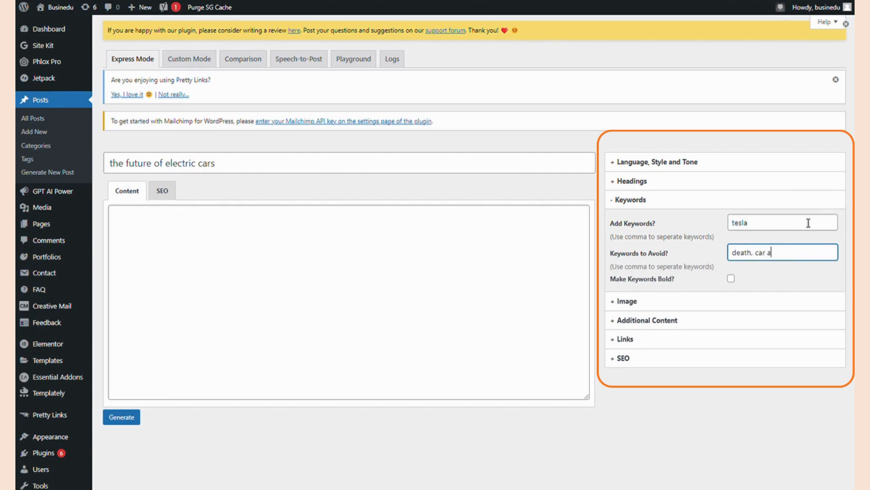
pyautogui.write('ccident')
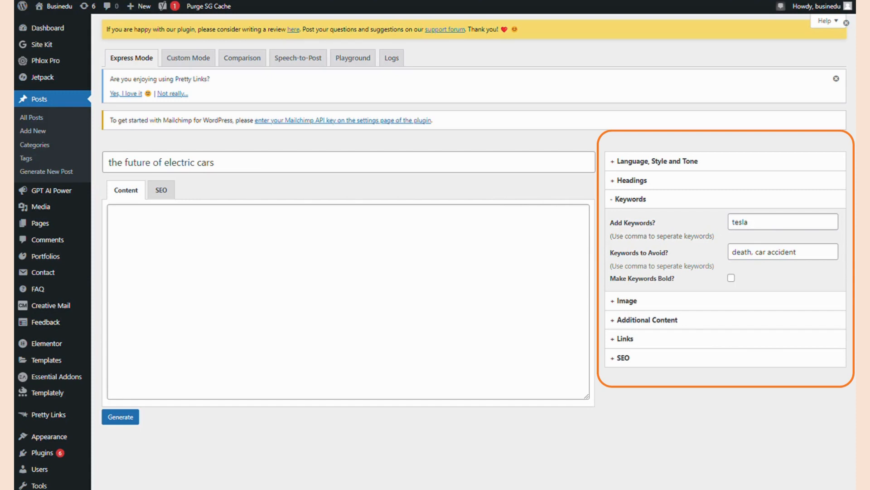
pyautogui.moveTo(829, 308)
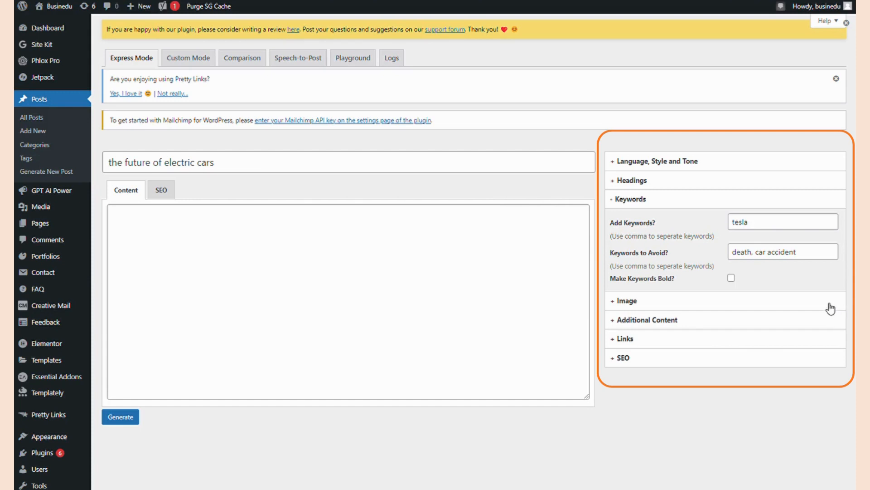
pyautogui.moveTo(831, 308)
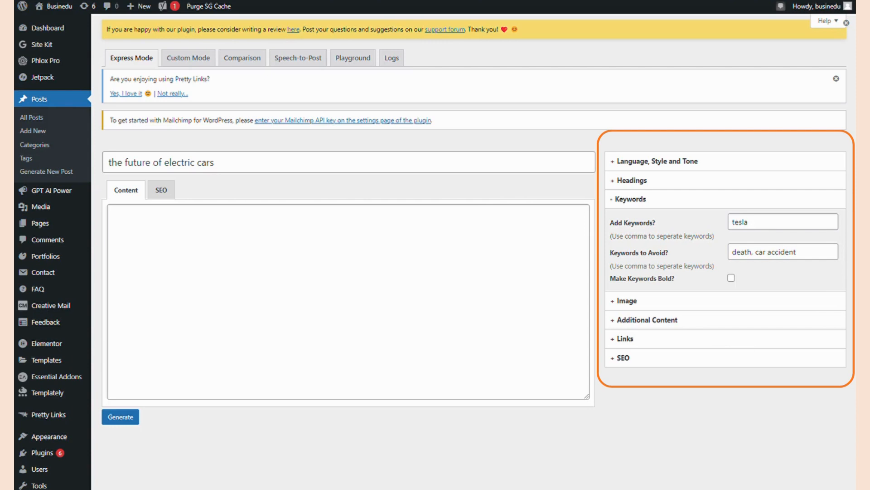
pyautogui.moveTo(836, 315)
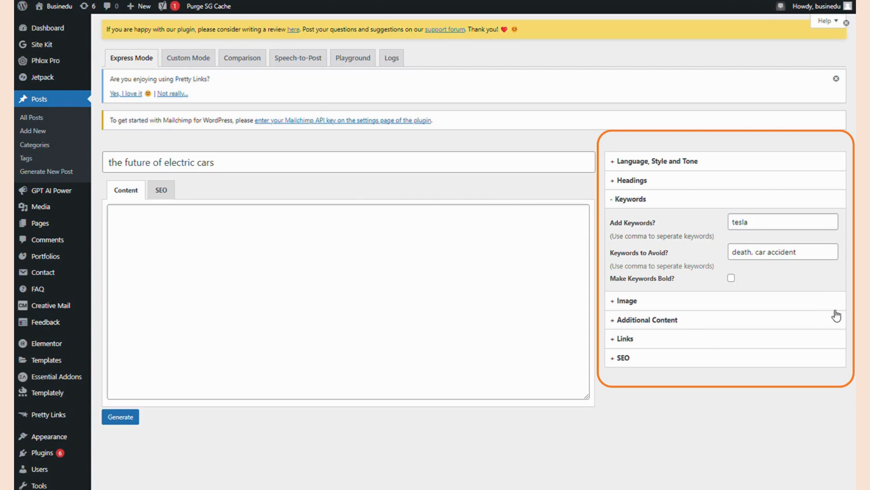
pyautogui.moveTo(827, 303)
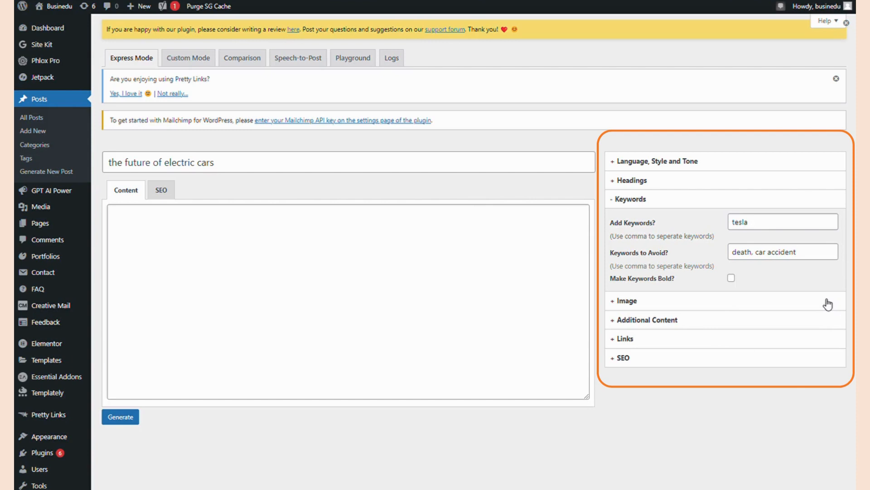
# Step: Use DALL-E for both the in-article image and the featured image
pyautogui.click(626, 300)
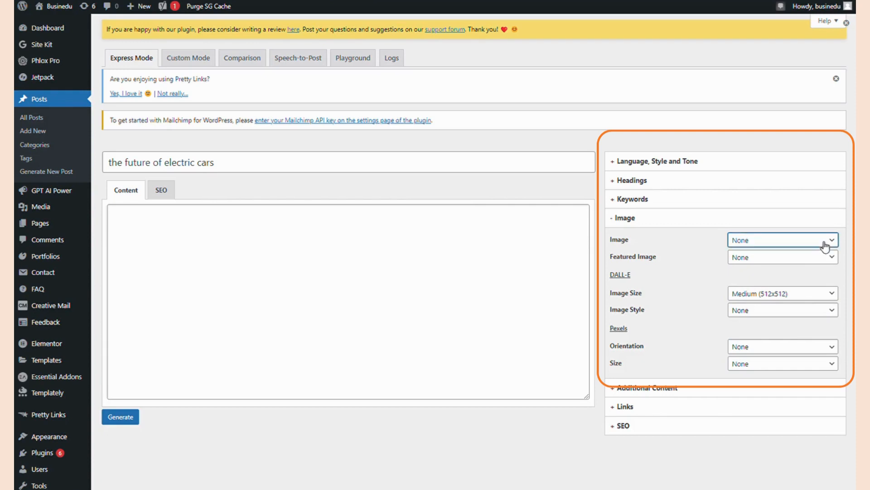
pyautogui.click(782, 240)
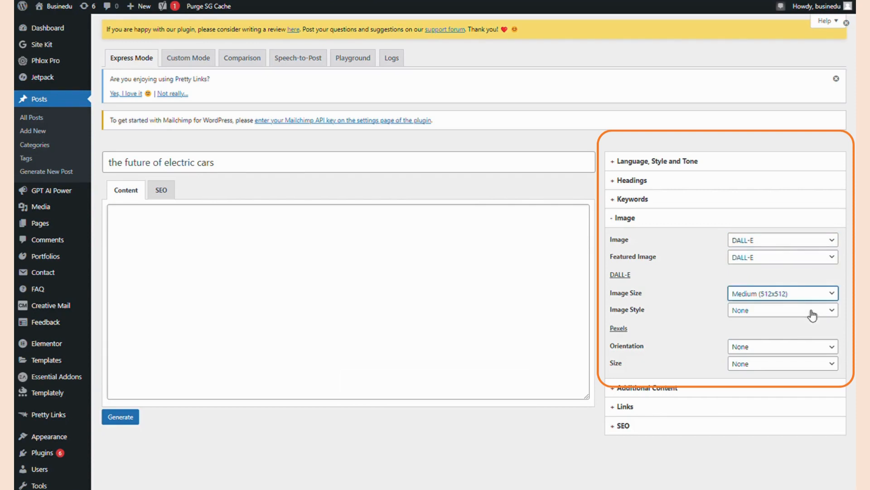
pyautogui.click(781, 310)
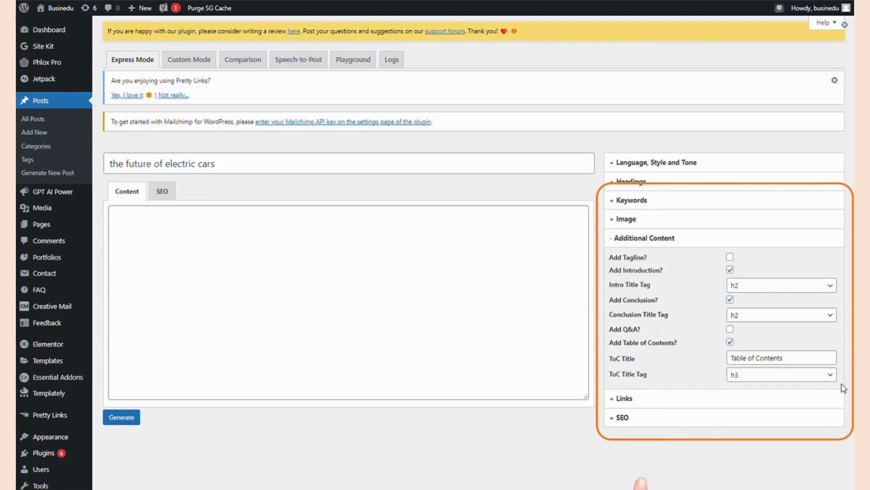
pyautogui.moveTo(808, 334)
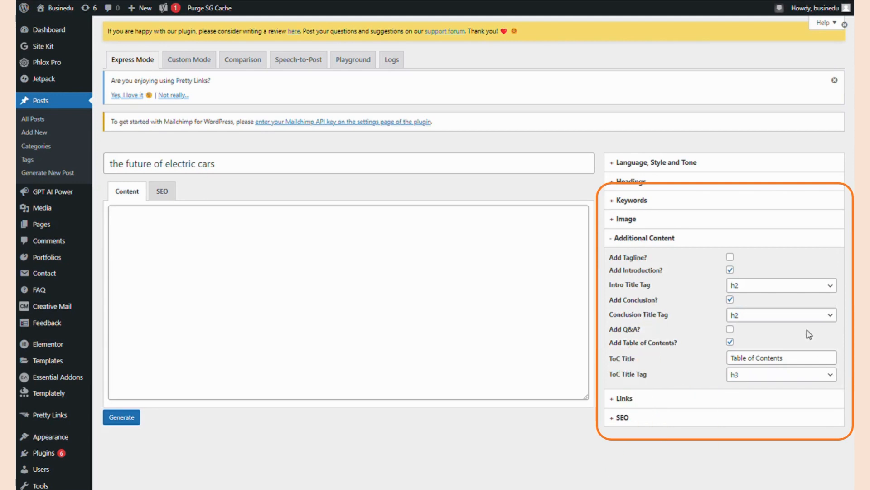
# Step: Enable a tagline and a Q&A section alongside introduction, conclusion and table of contents
pyautogui.click(730, 257)
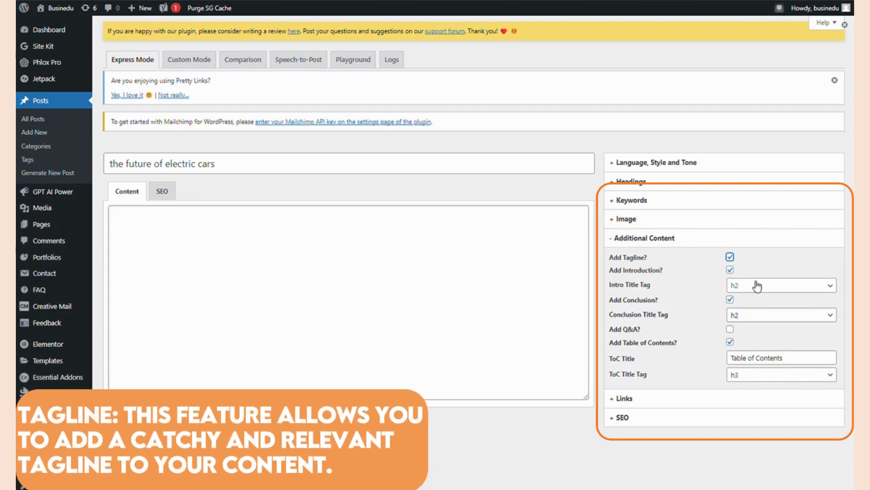
pyautogui.moveTo(760, 289)
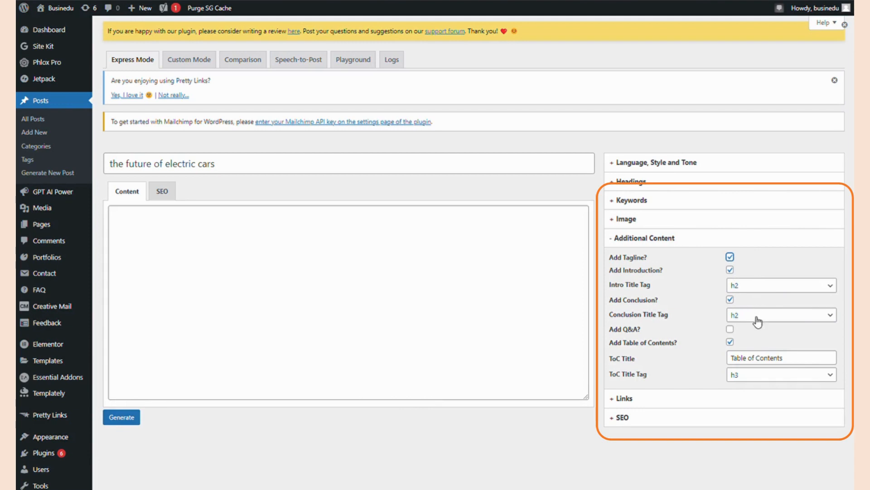
pyautogui.moveTo(749, 334)
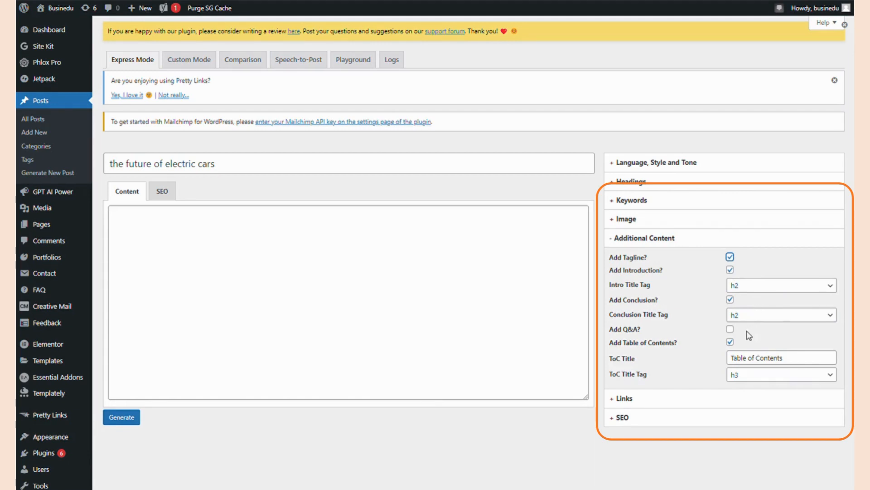
pyautogui.click(729, 328)
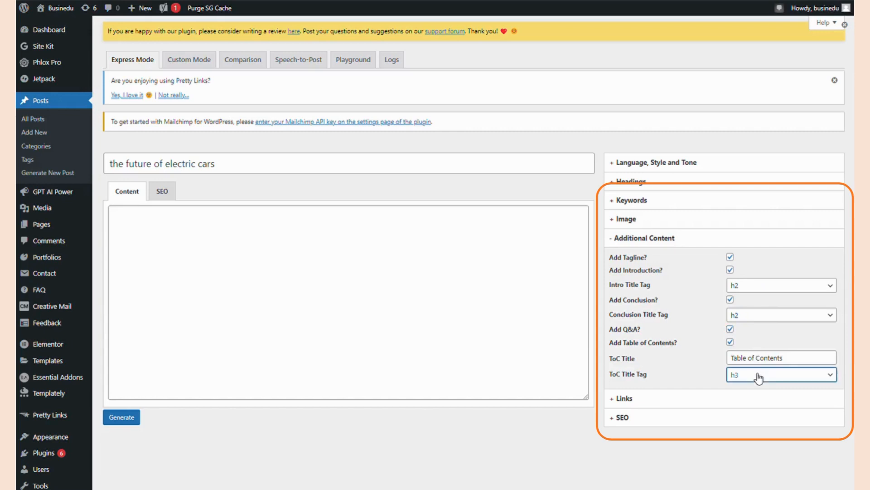
pyautogui.moveTo(751, 417)
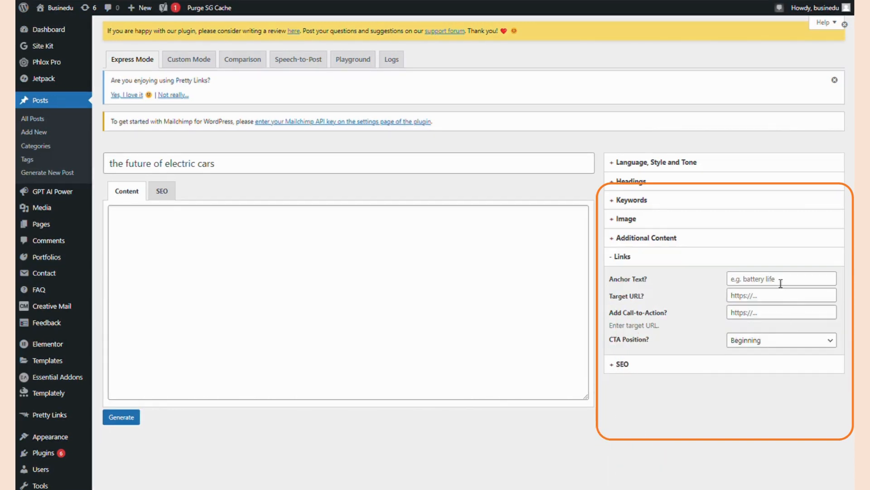
pyautogui.click(781, 279)
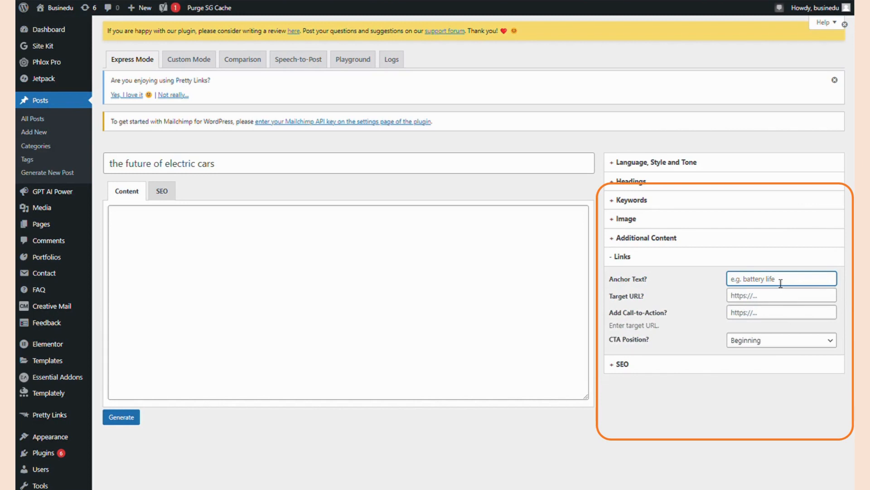
pyautogui.write('portable electric car')
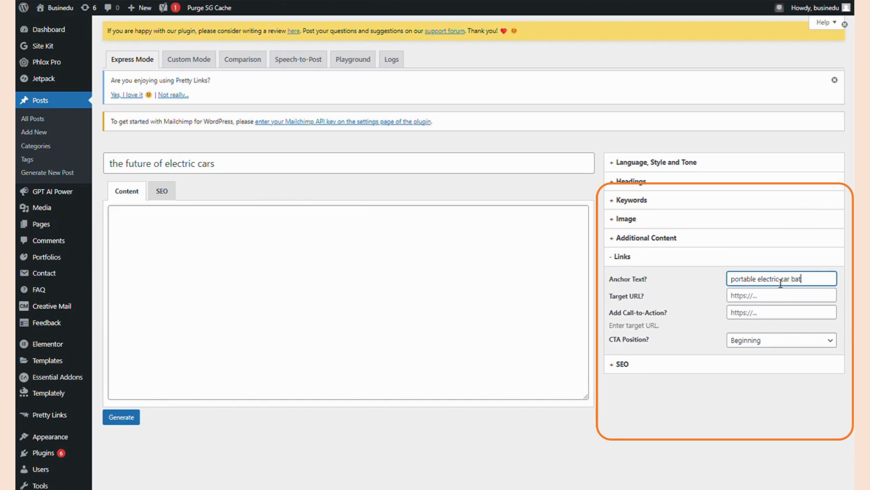
pyautogui.write('battery charger')
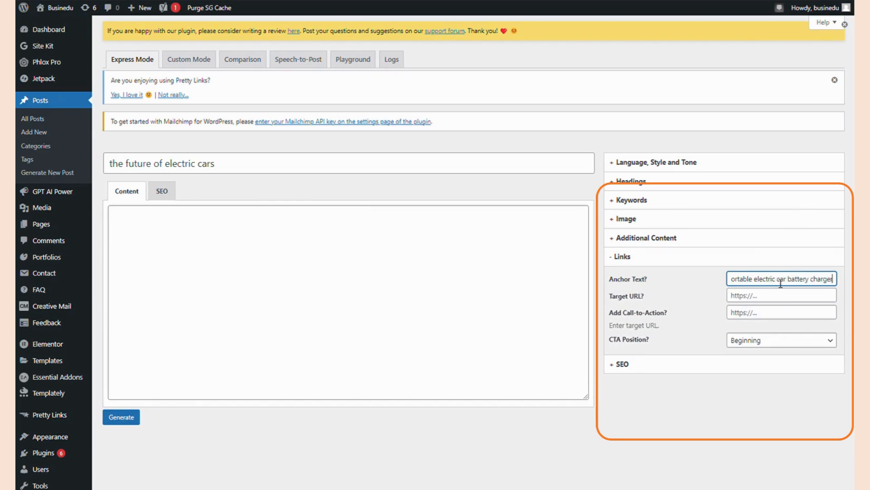
pyautogui.moveTo(778, 301)
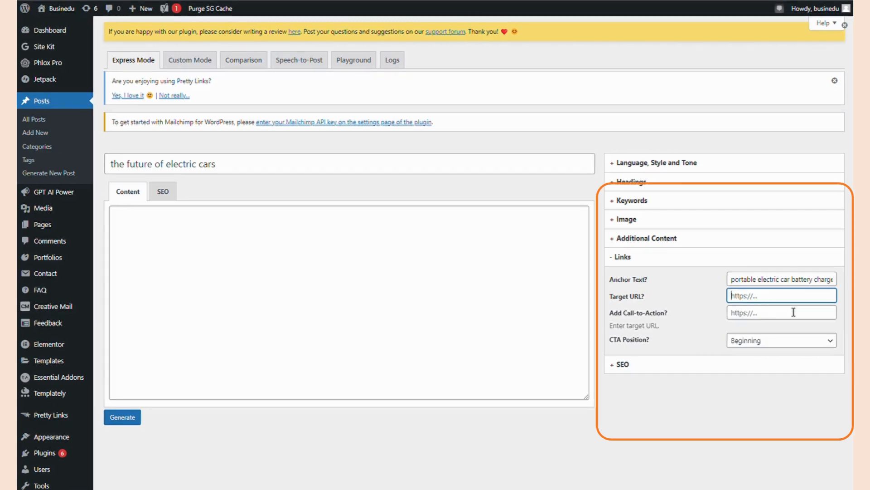
pyautogui.write('www.affiliatelink.com')
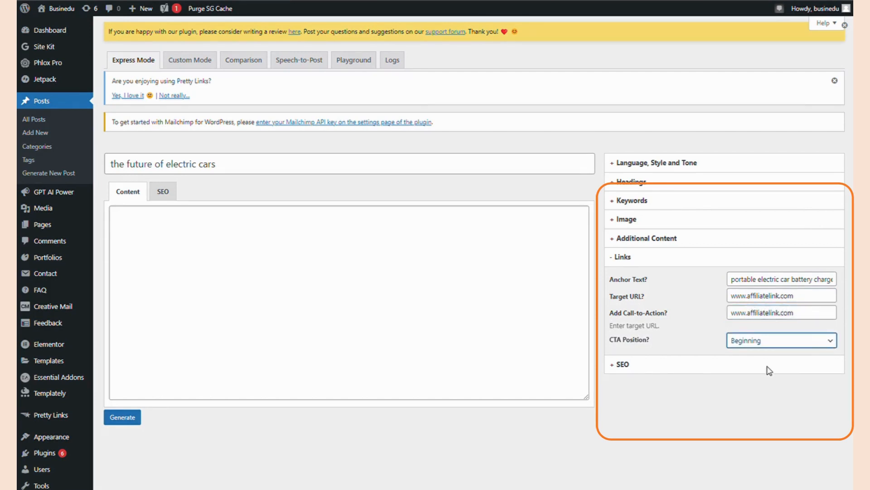
pyautogui.click(780, 340)
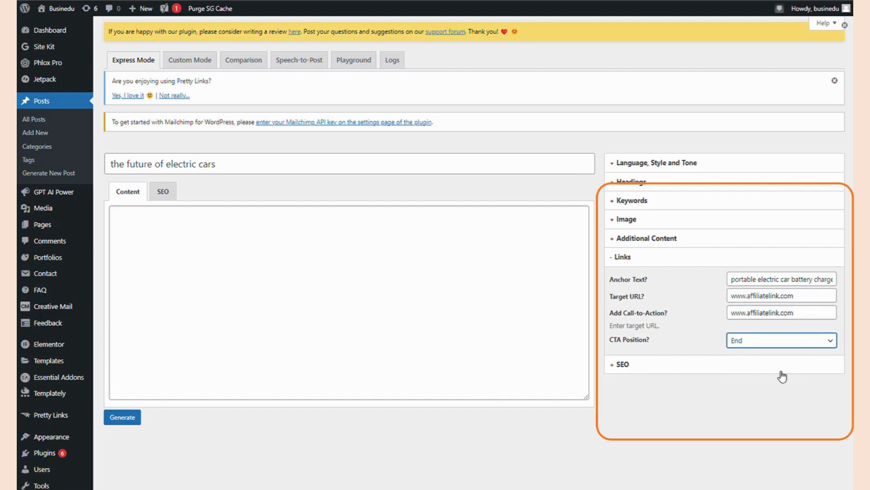
pyautogui.moveTo(824, 371)
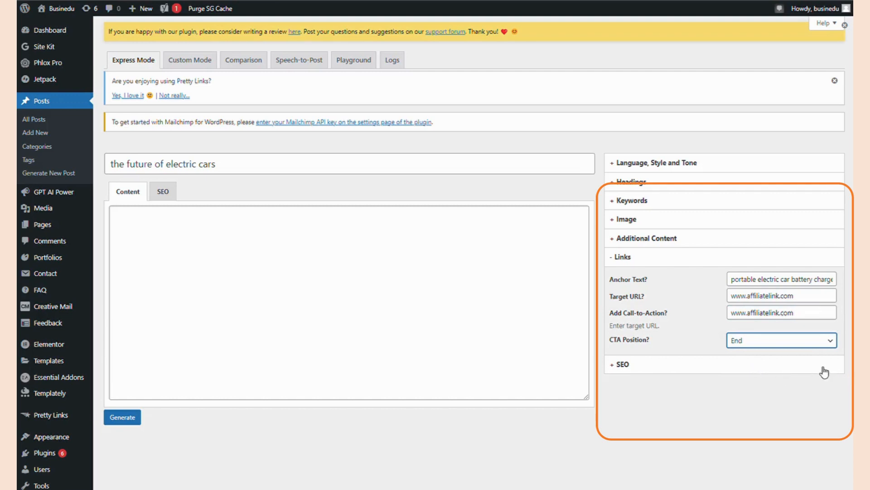
# Step: Enable the meta description and enter tags 'cars, electric cars, tesla'
pyautogui.click(620, 364)
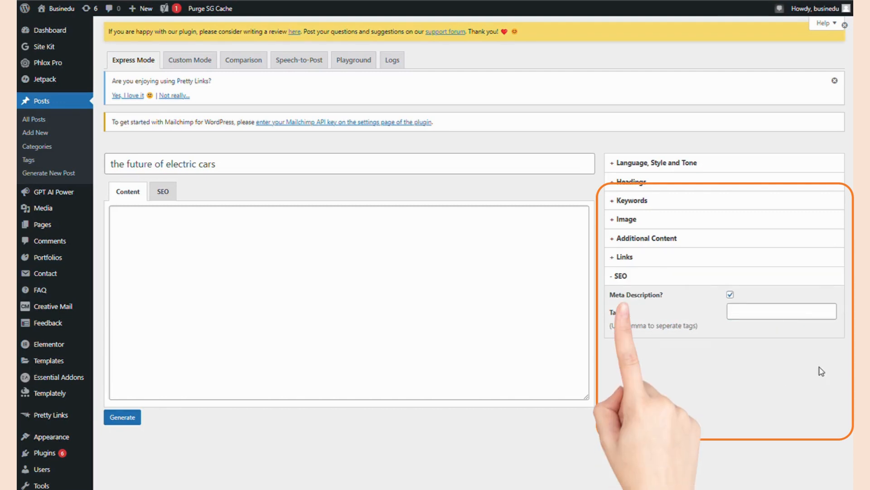
pyautogui.click(731, 294)
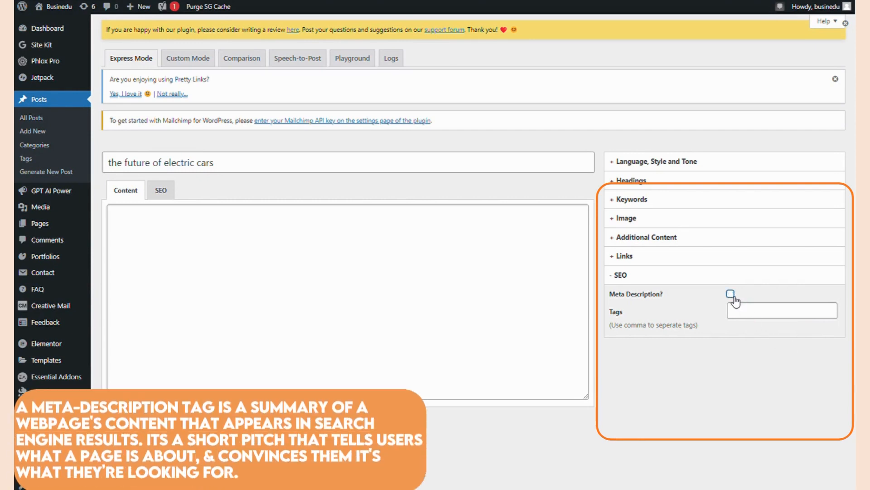
pyautogui.click(730, 294)
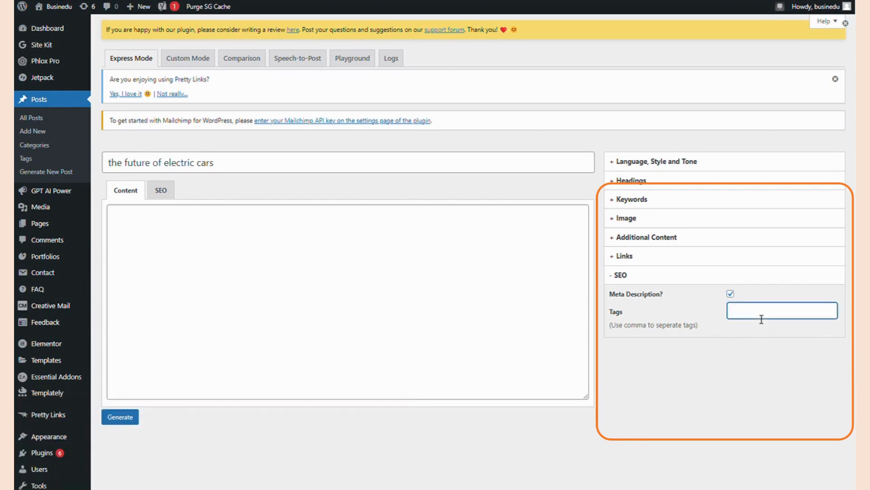
pyautogui.write('cars, electric cars, tesla, renew')
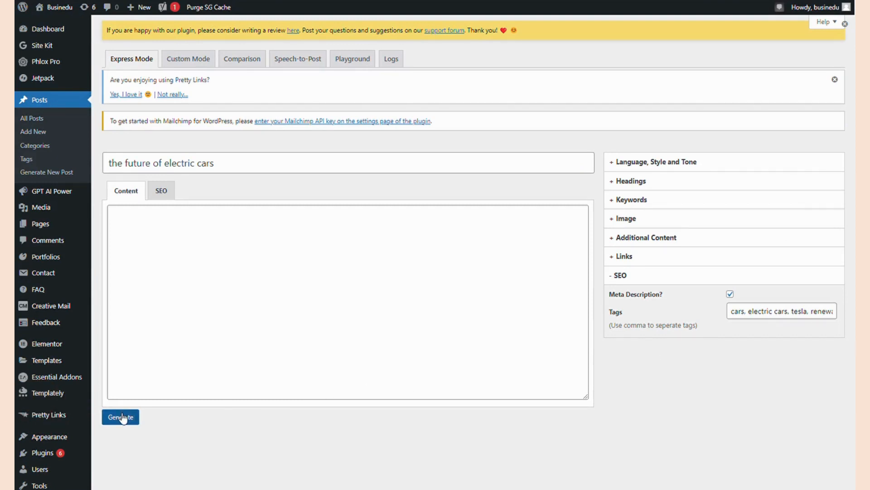
# Step: Generate the article, accepting the six proposed Tesla-focused headings
pyautogui.click(121, 417)
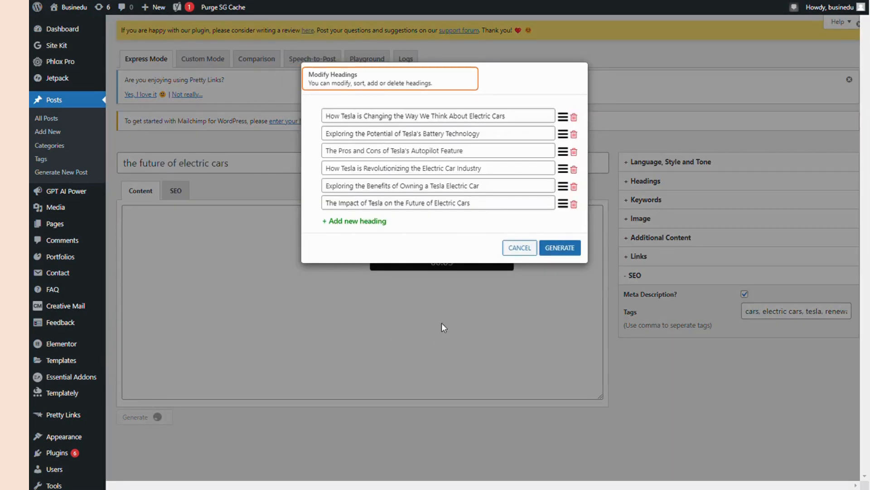
pyautogui.click(560, 247)
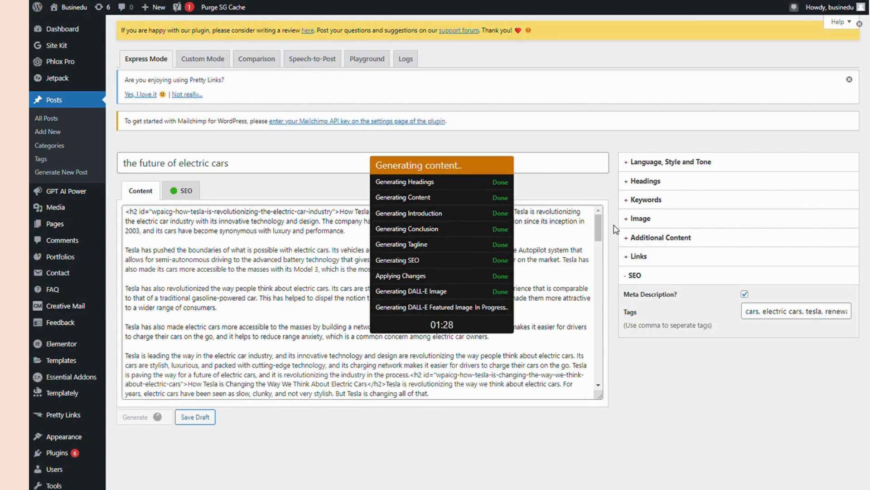
pyautogui.moveTo(598, 214)
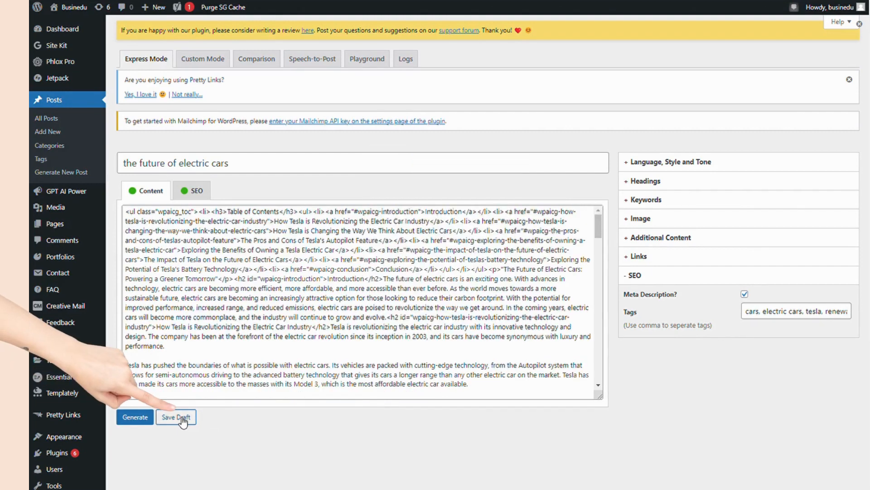
# Step: Save the post as a draft and review its introduction and Tesla sections in the block editor
pyautogui.click(176, 417)
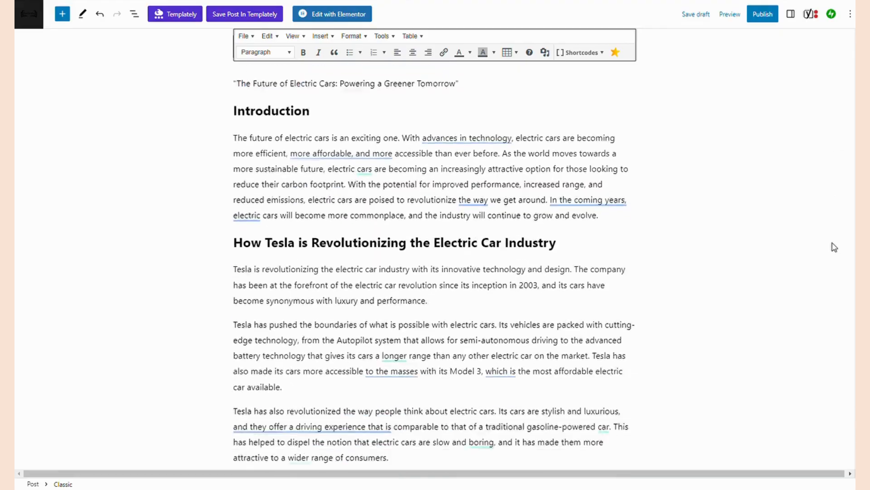
pyautogui.scroll(-3)
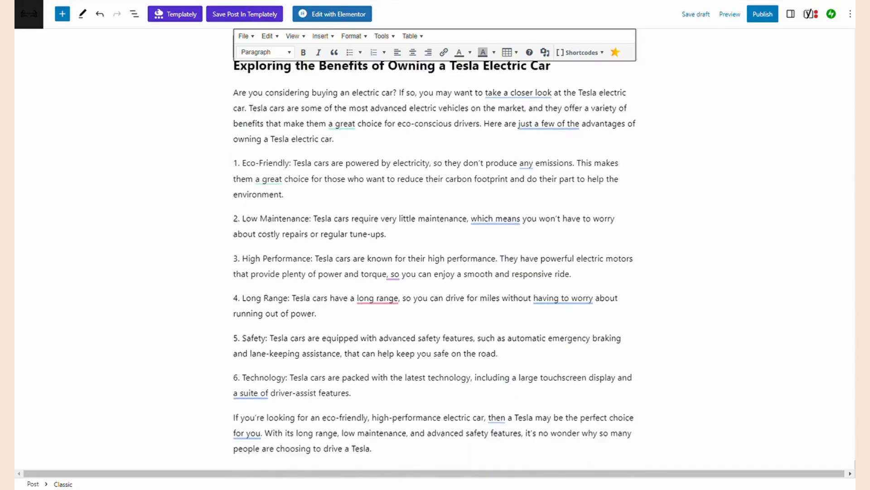
pyautogui.scroll(-3)
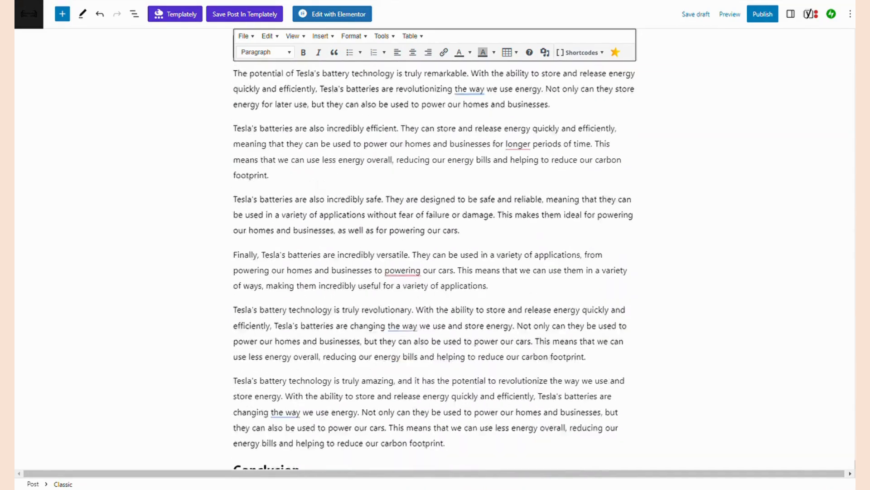